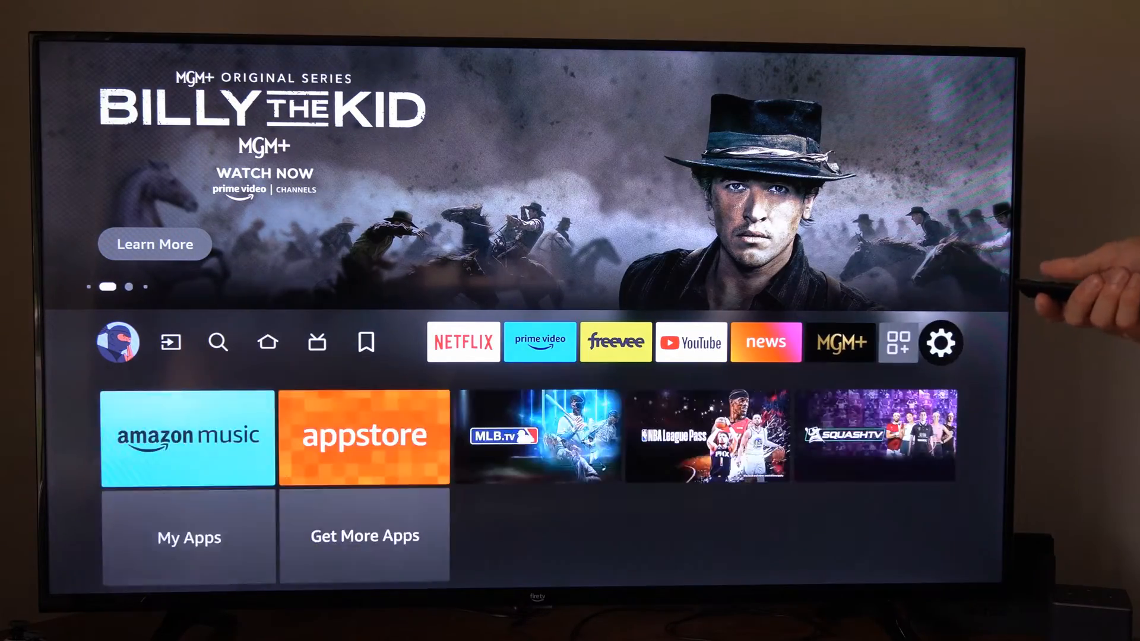
- Open Display & Sounds > Display and scroll down past Game Mode/ALLM, Sleep Mode Behavior and Super Resolution
click(940, 342)
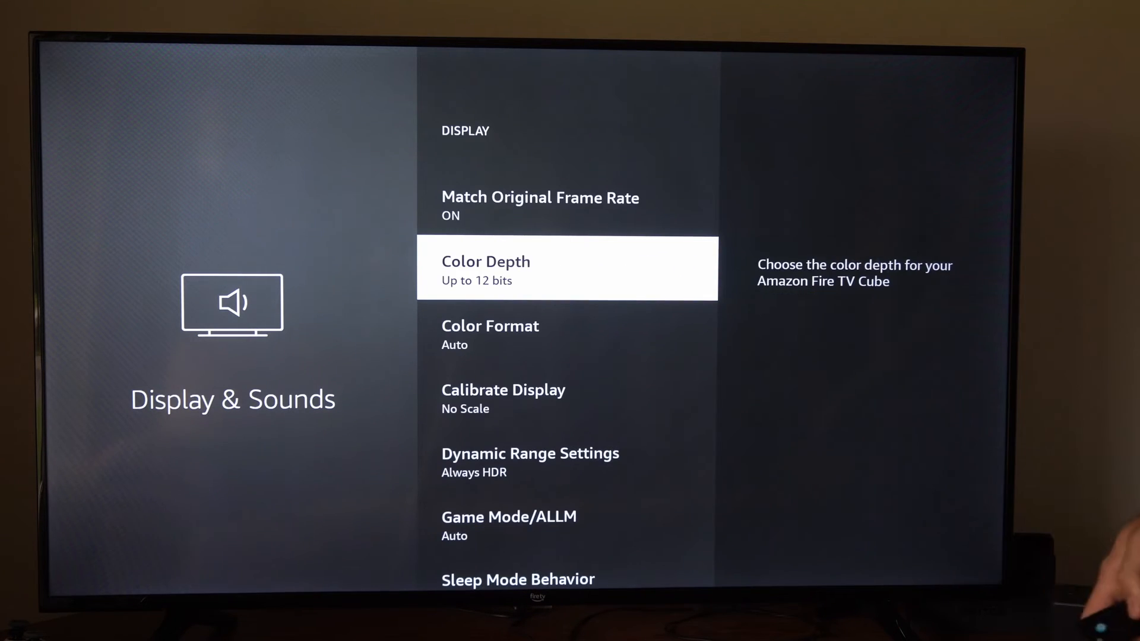
scroll(down, 3)
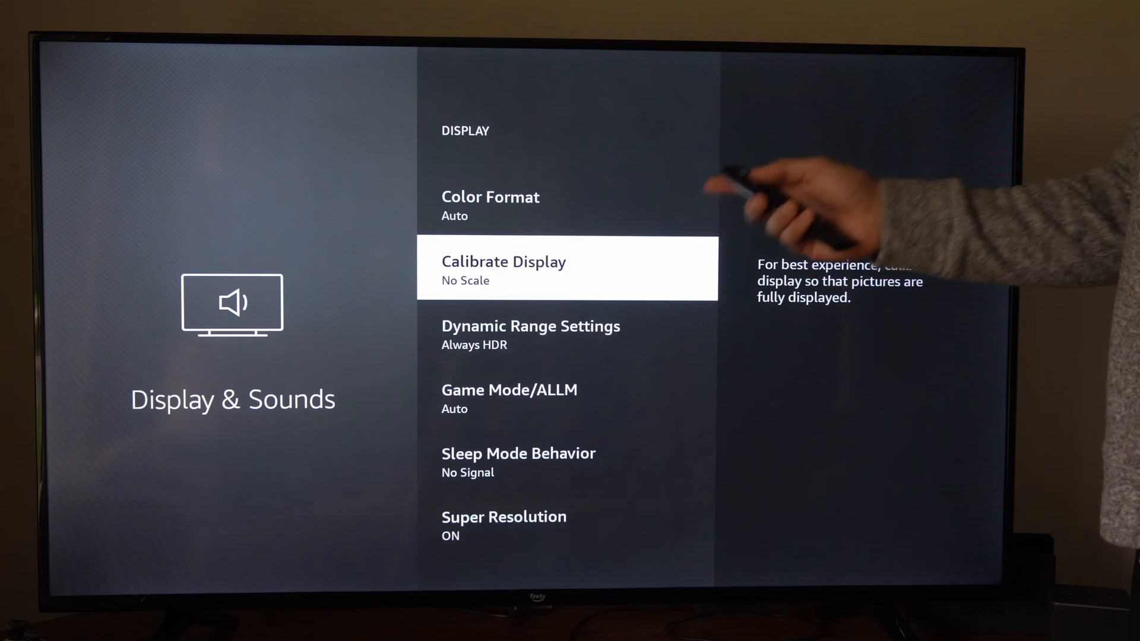